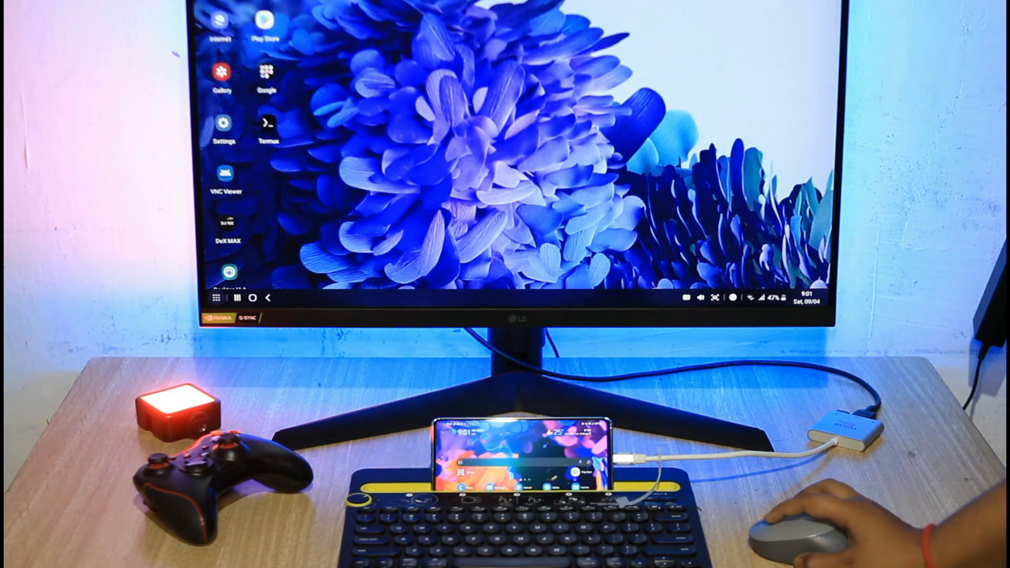
Show the full DeX app drawer listing all installed apps
left_click(216, 296)
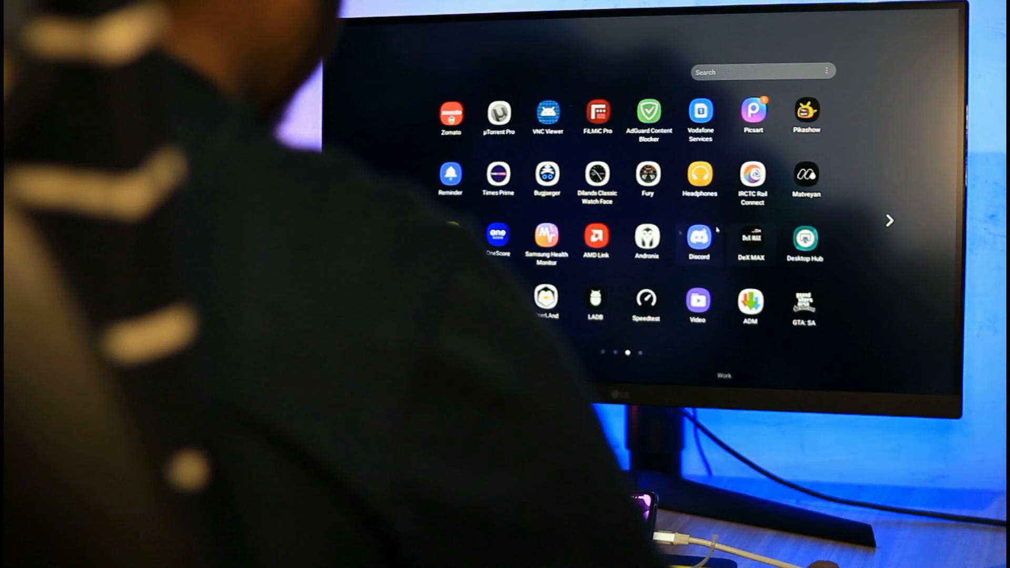
Search the app drawer for 'docs', narrowing it to Docs and Doc Scanner
left_click(763, 71)
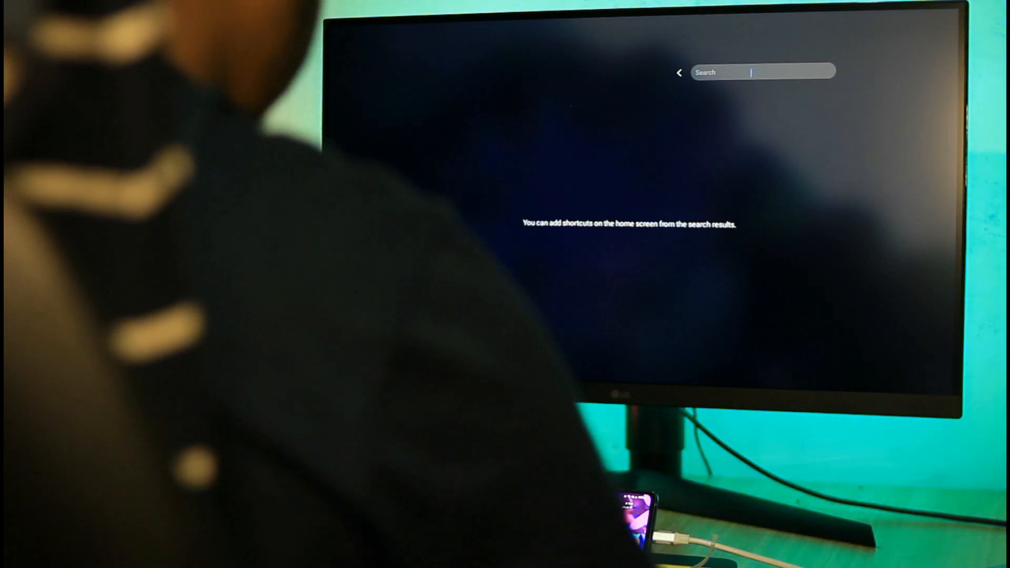
type("docs")
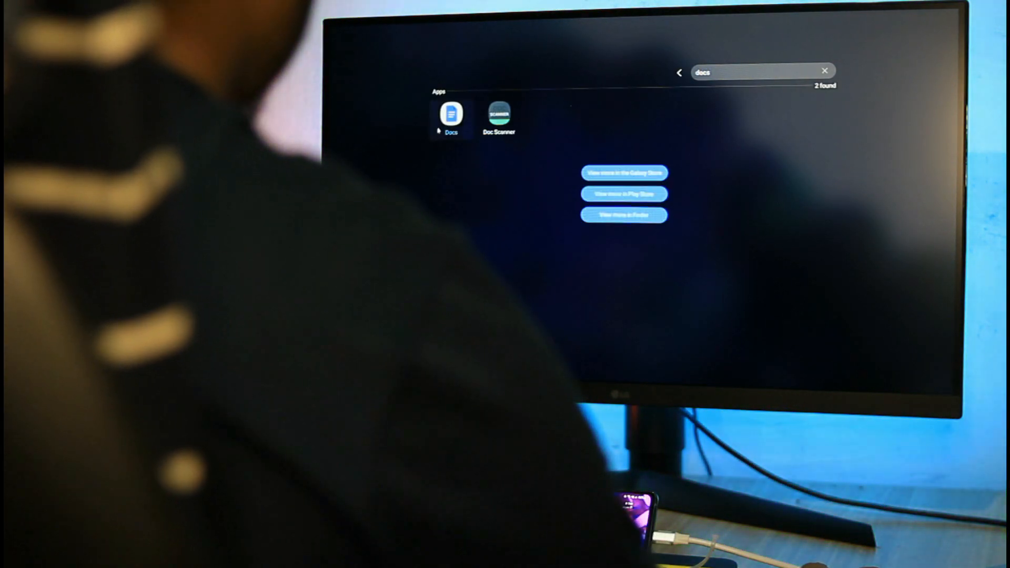